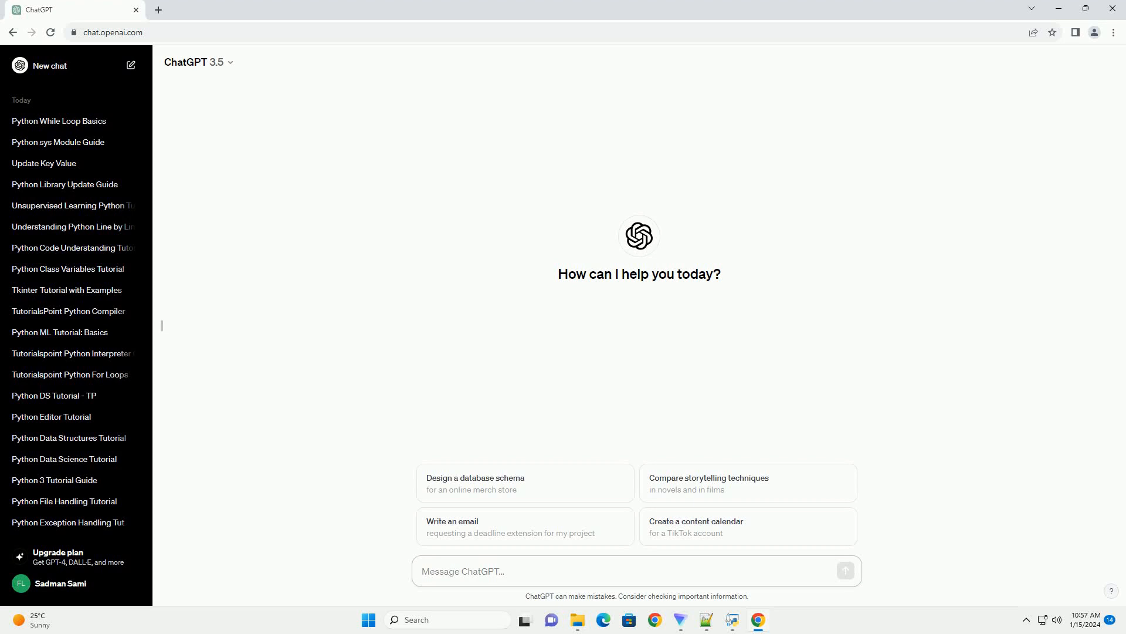
Step: Send a request for a beginner Python projects tutorial with code, starting with a dice roller
left_click(503, 571)
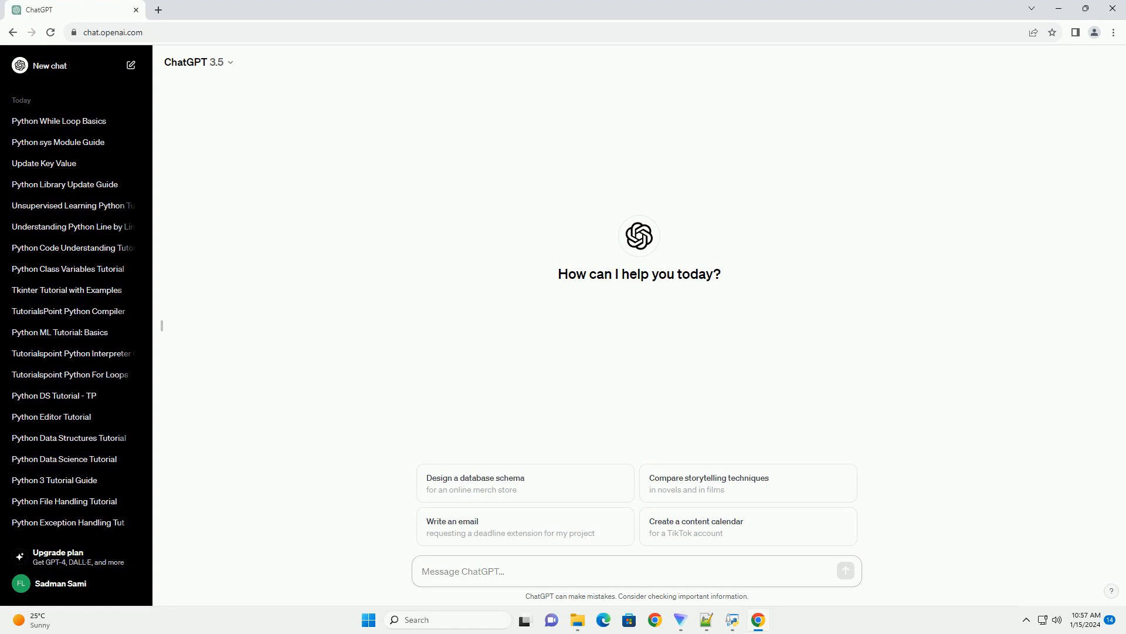
left_click(632, 571)
type("write an informative tutorial about useful beginner python projects with code example")
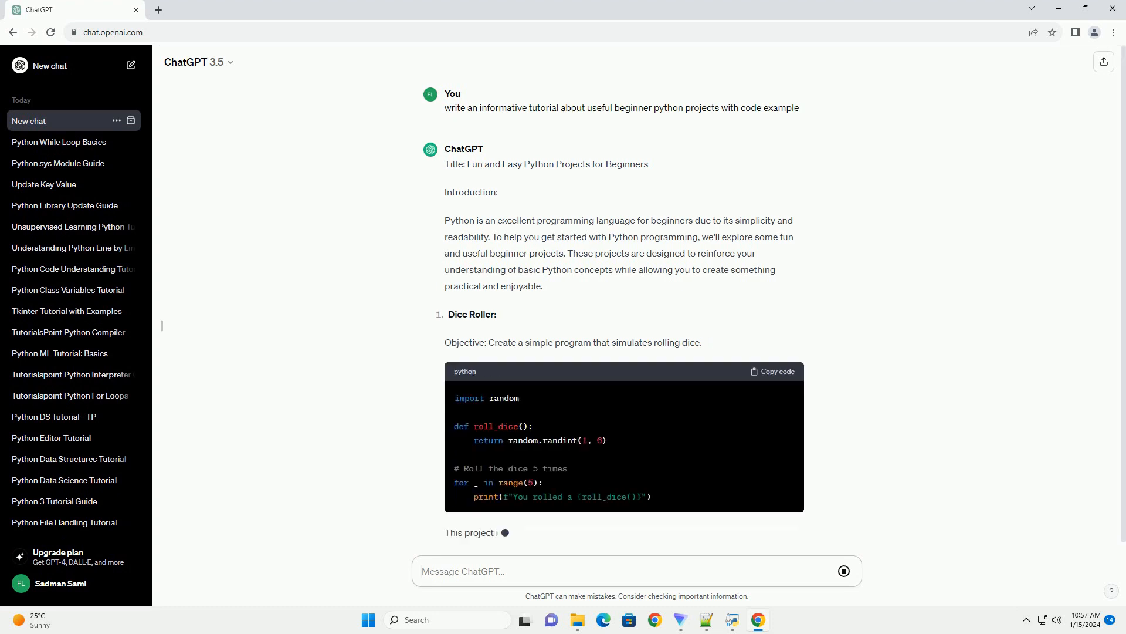
Step: Scroll through the number guessing game code as the to-do list project begins
scroll("down", 3)
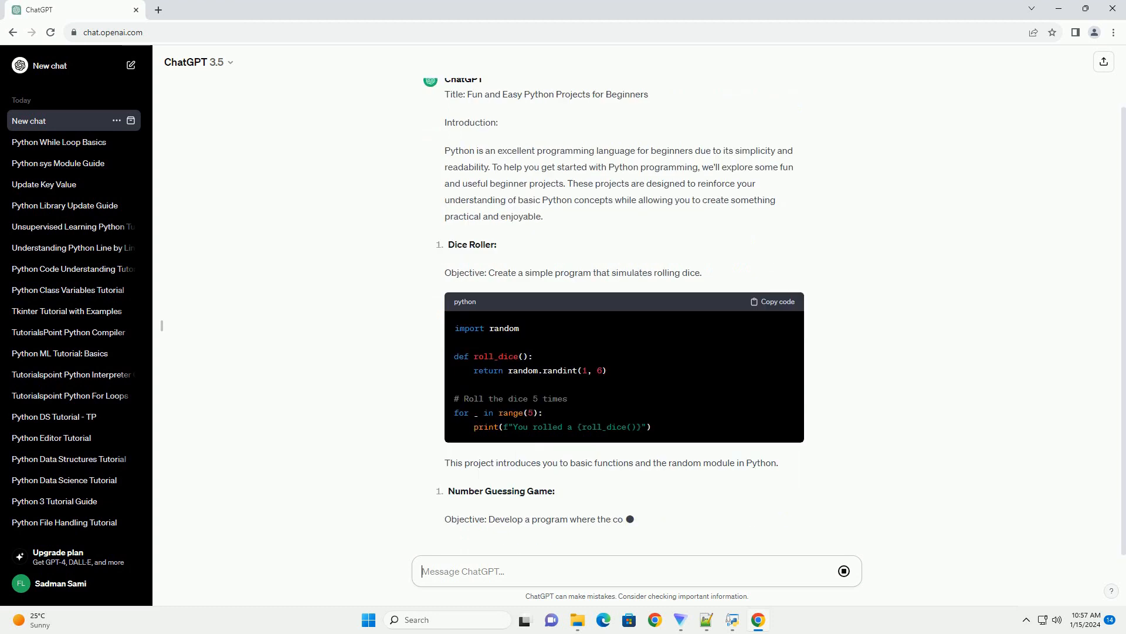
scroll("down", 3)
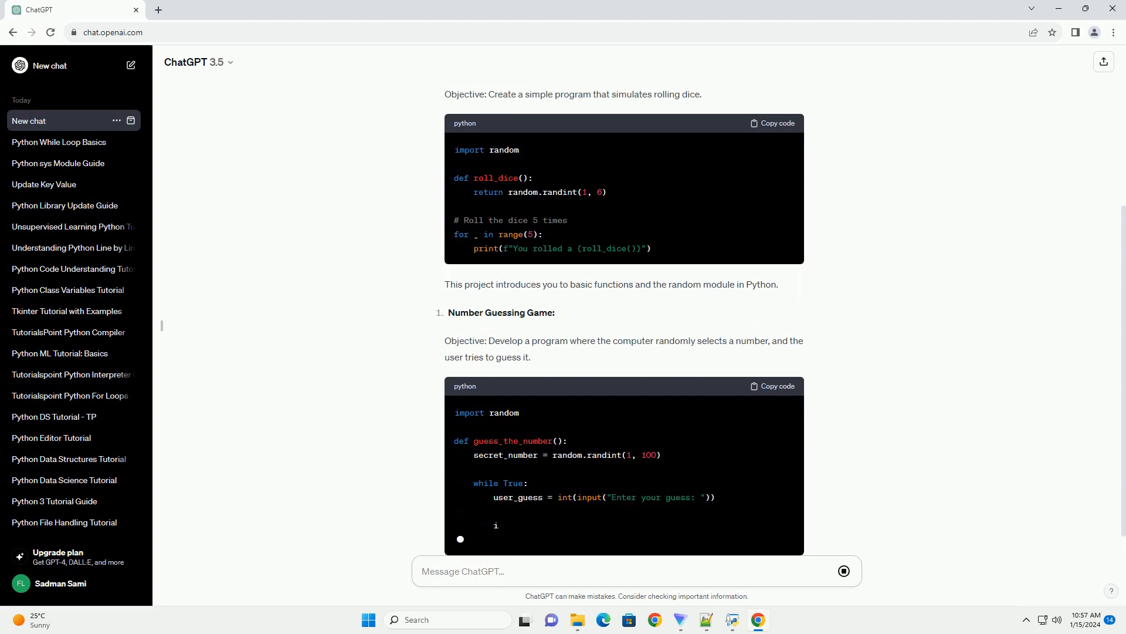
scroll("down", 3)
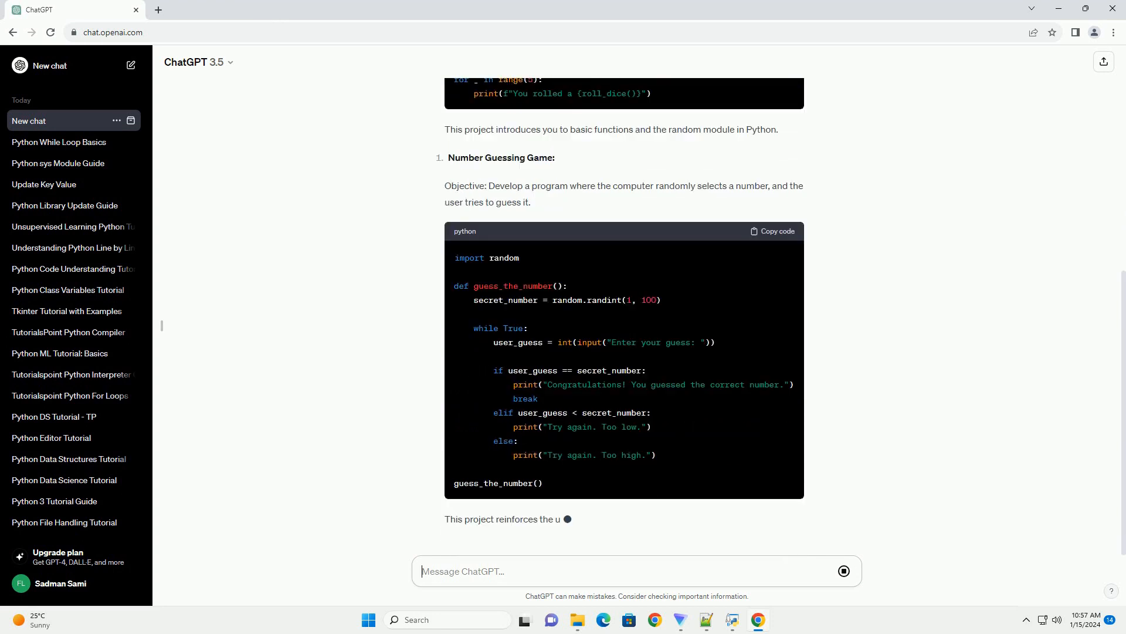
scroll("down", 3)
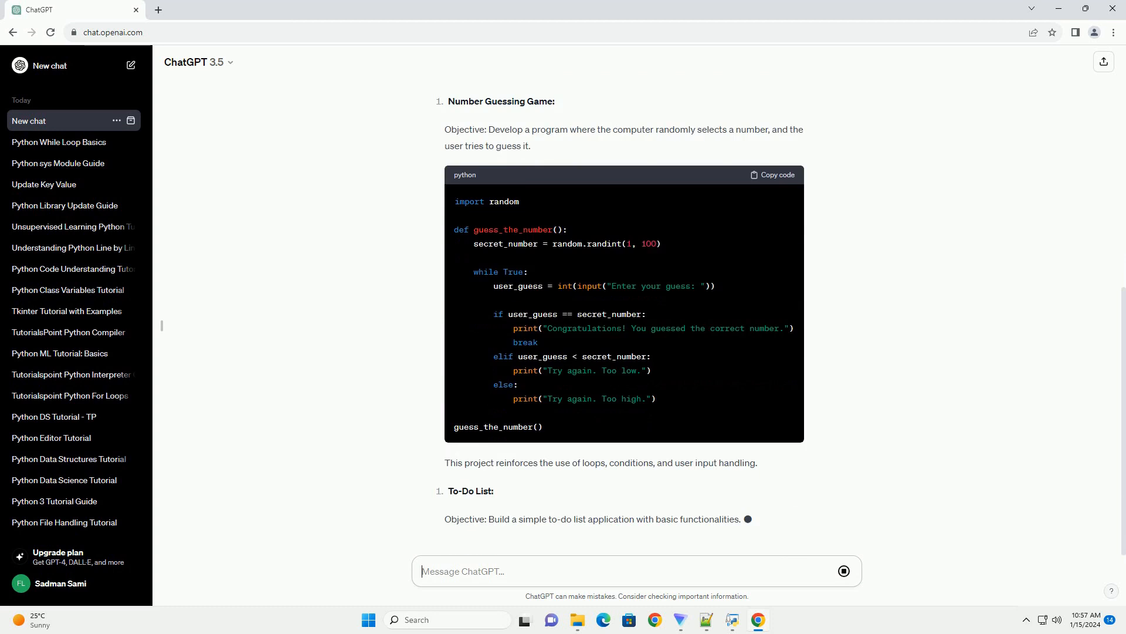
scroll("down", 3)
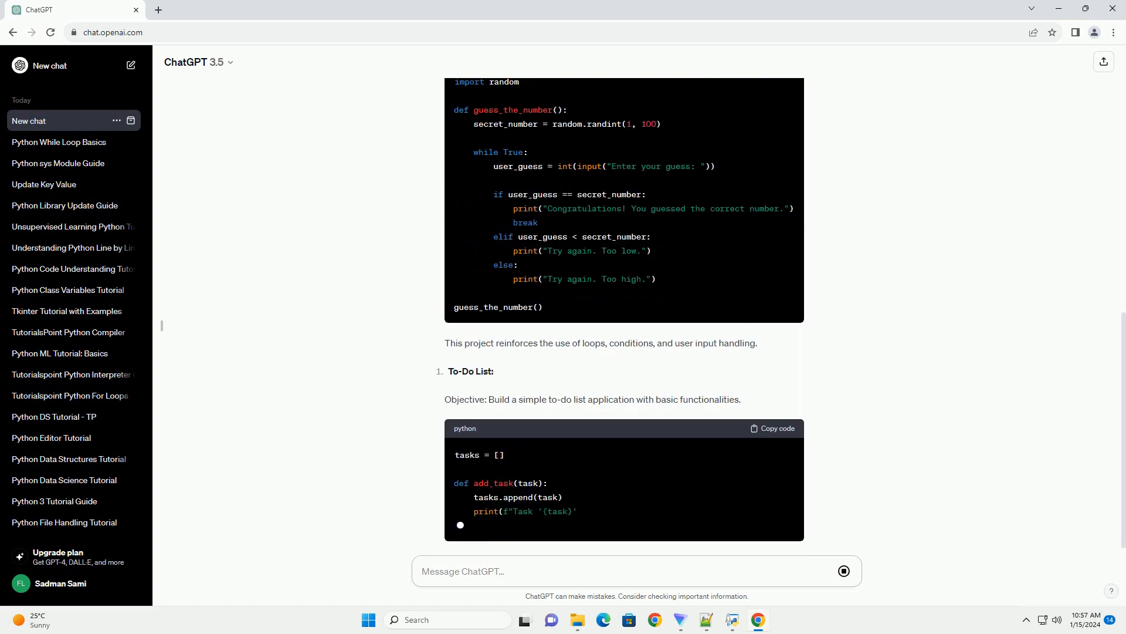
Step: Scroll through the to-do list and web scraper examples until the conclusion starts
scroll("down", 3)
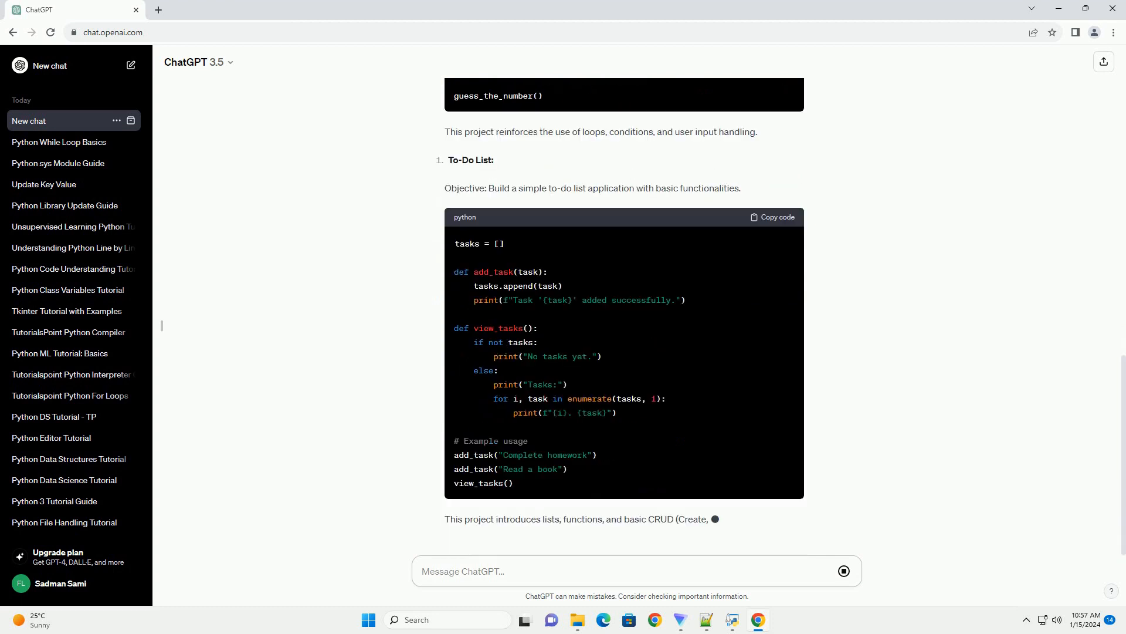
scroll("down", 3)
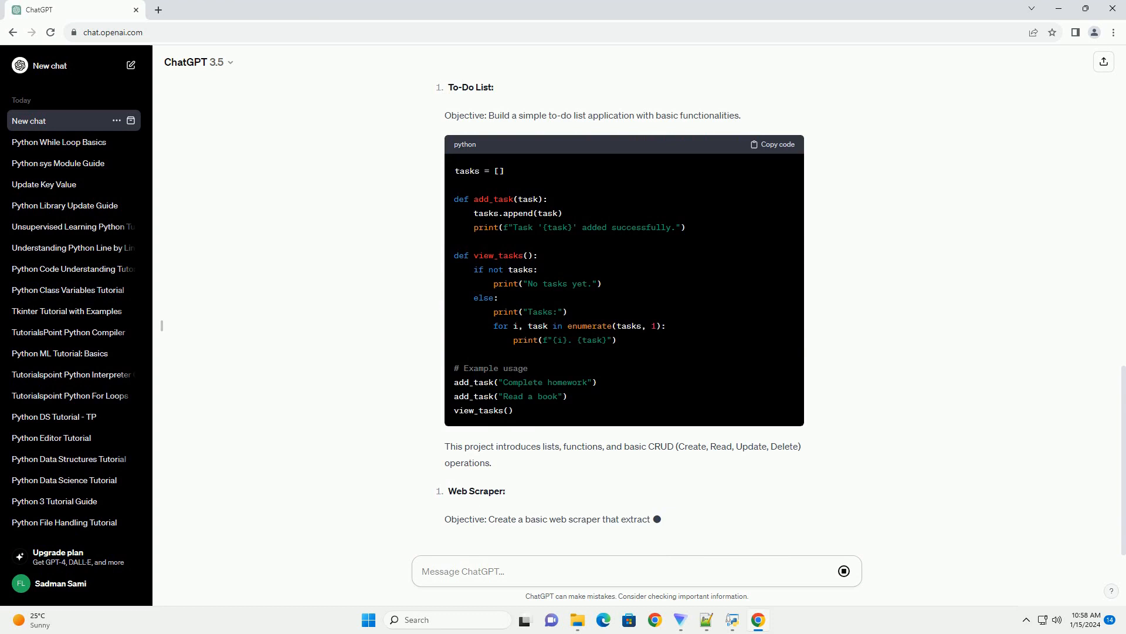
scroll("down", 3)
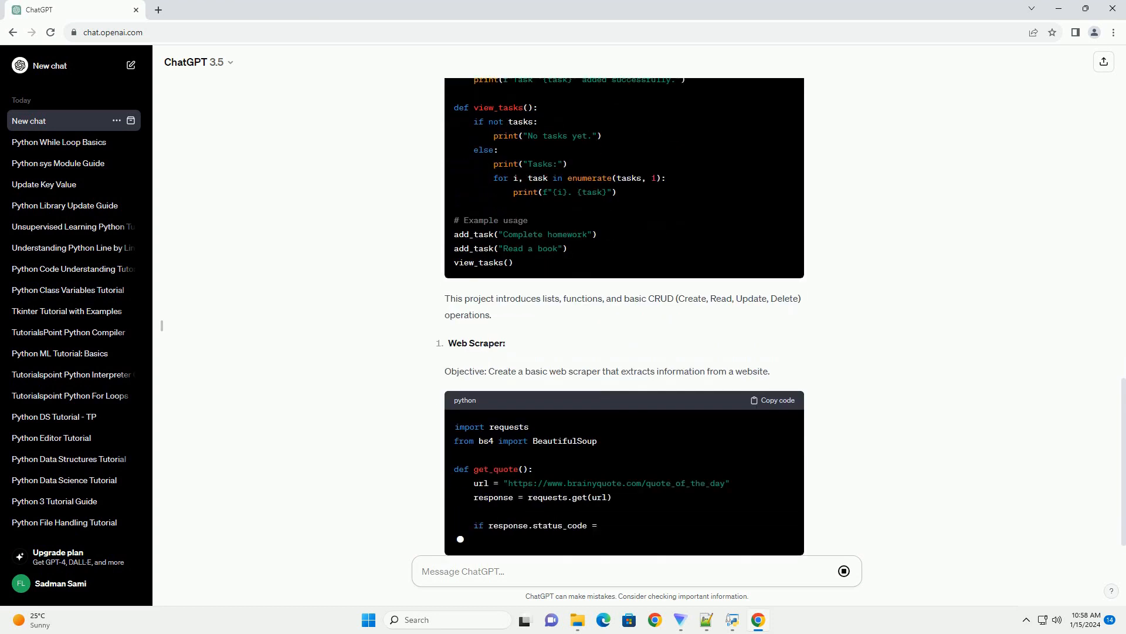
scroll("down", 3)
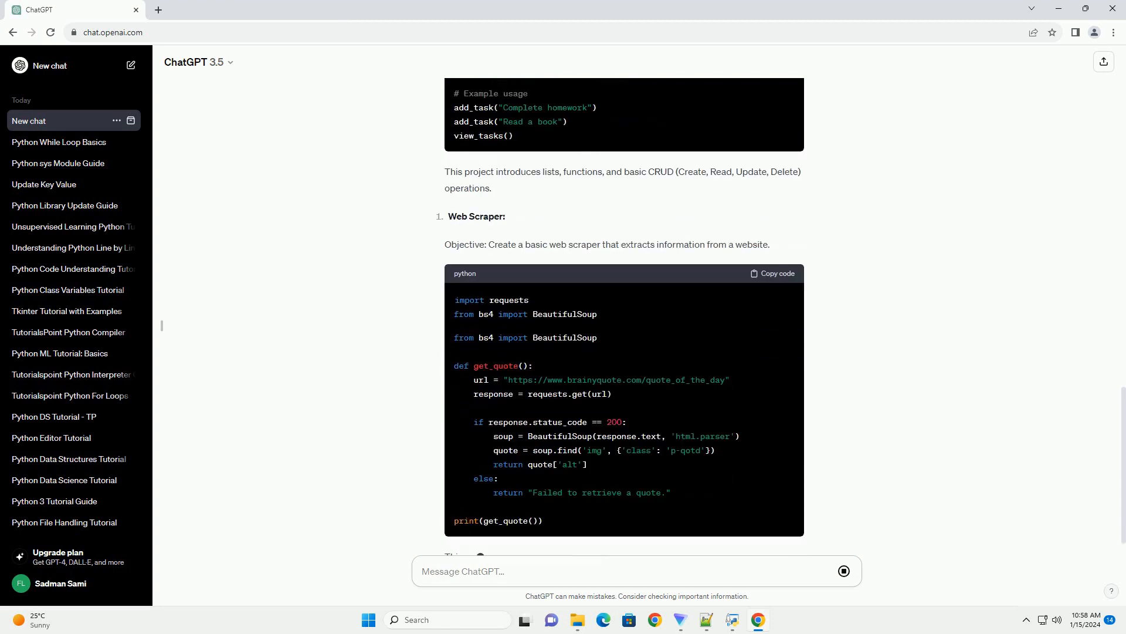
scroll("down", 3)
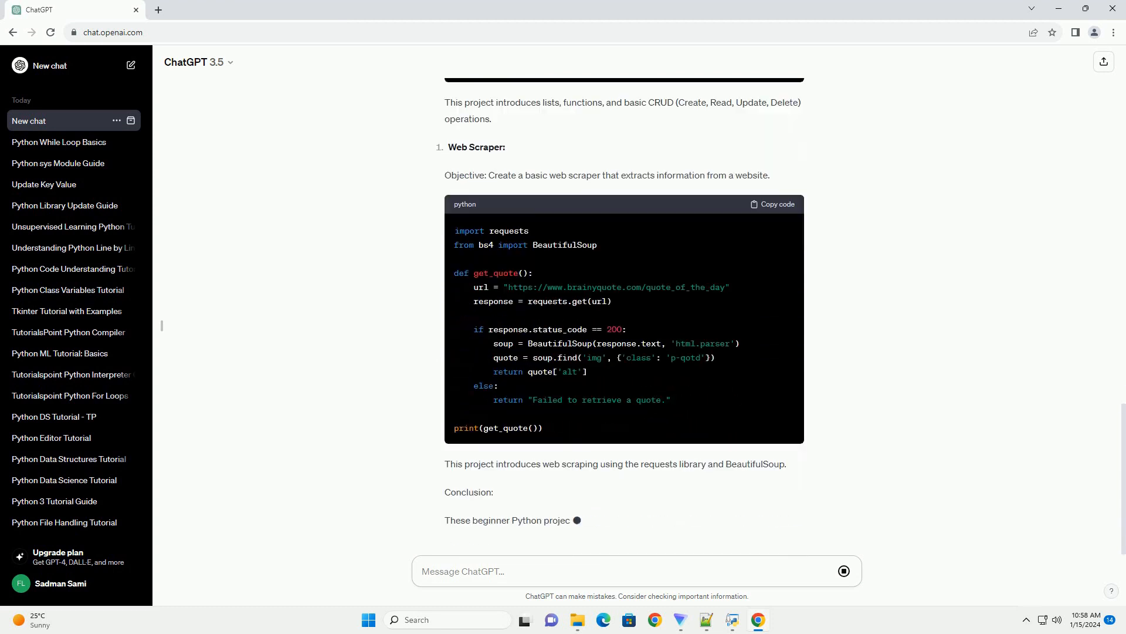